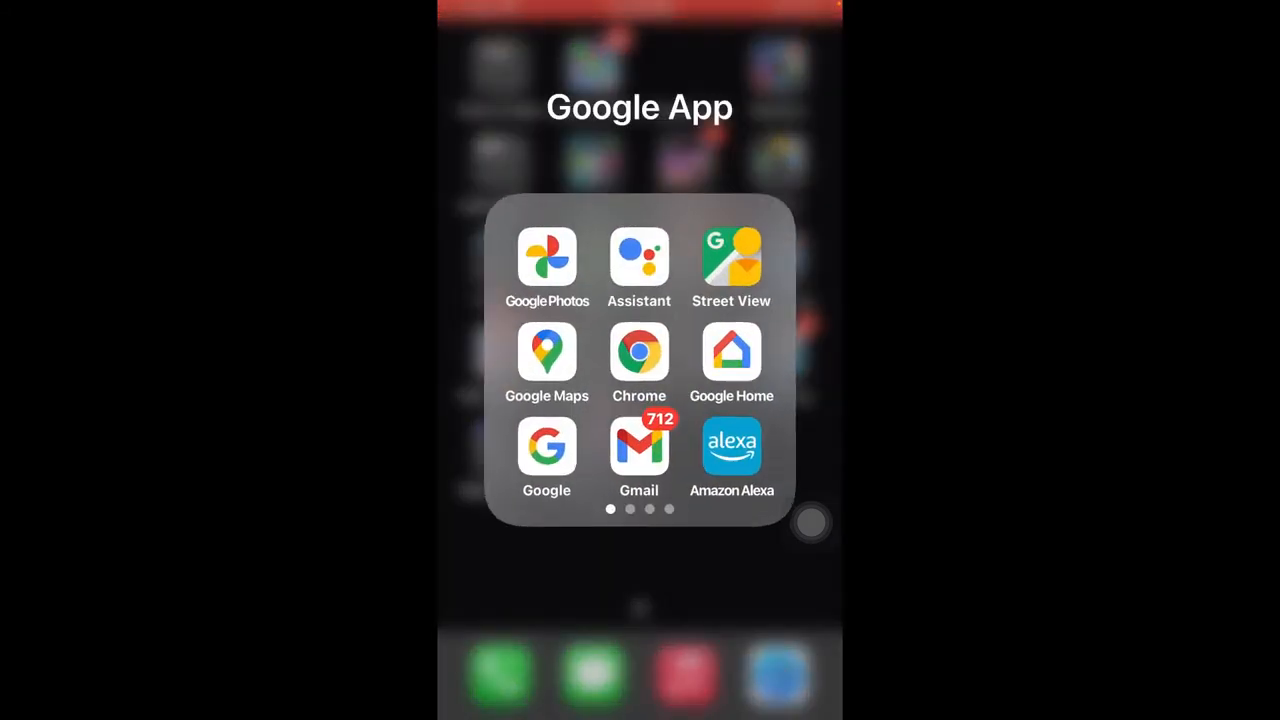
# Launch Amazon Alexa from the Google App folder on the Home Screen
pyautogui.click(731, 445)
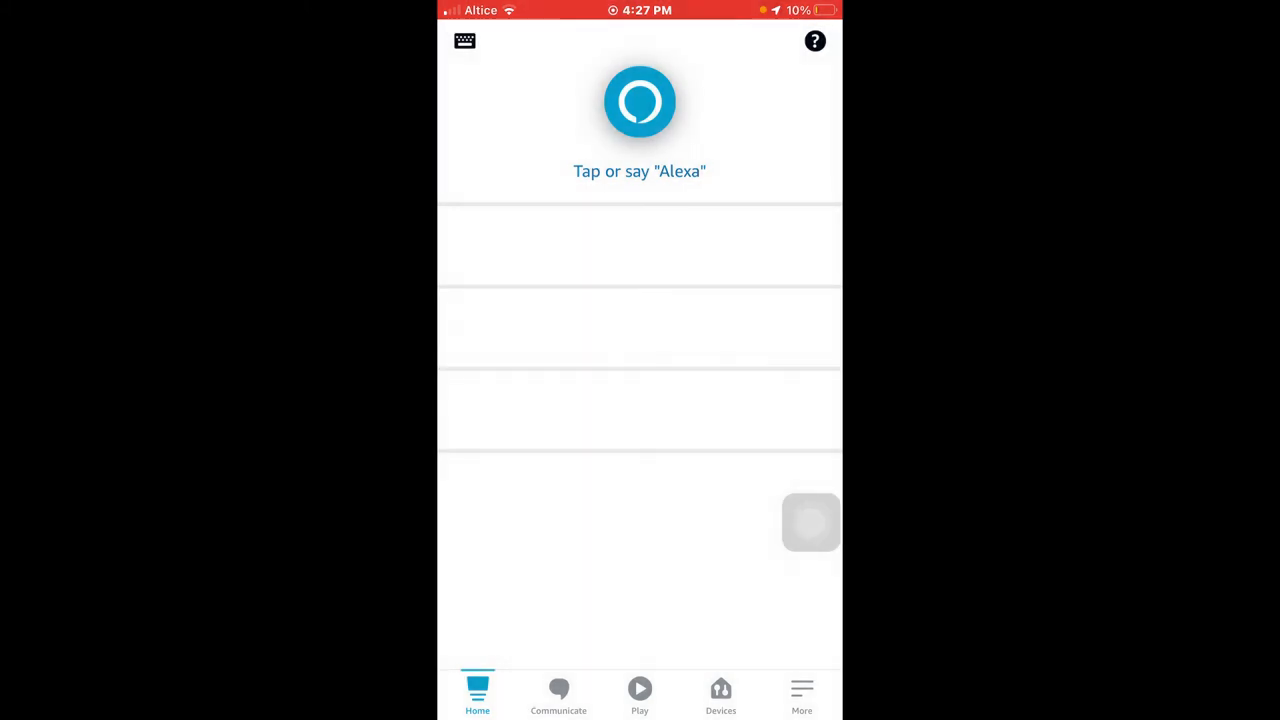
# Open the More menu and close the Bluetooth permission alert
pyautogui.click(801, 695)
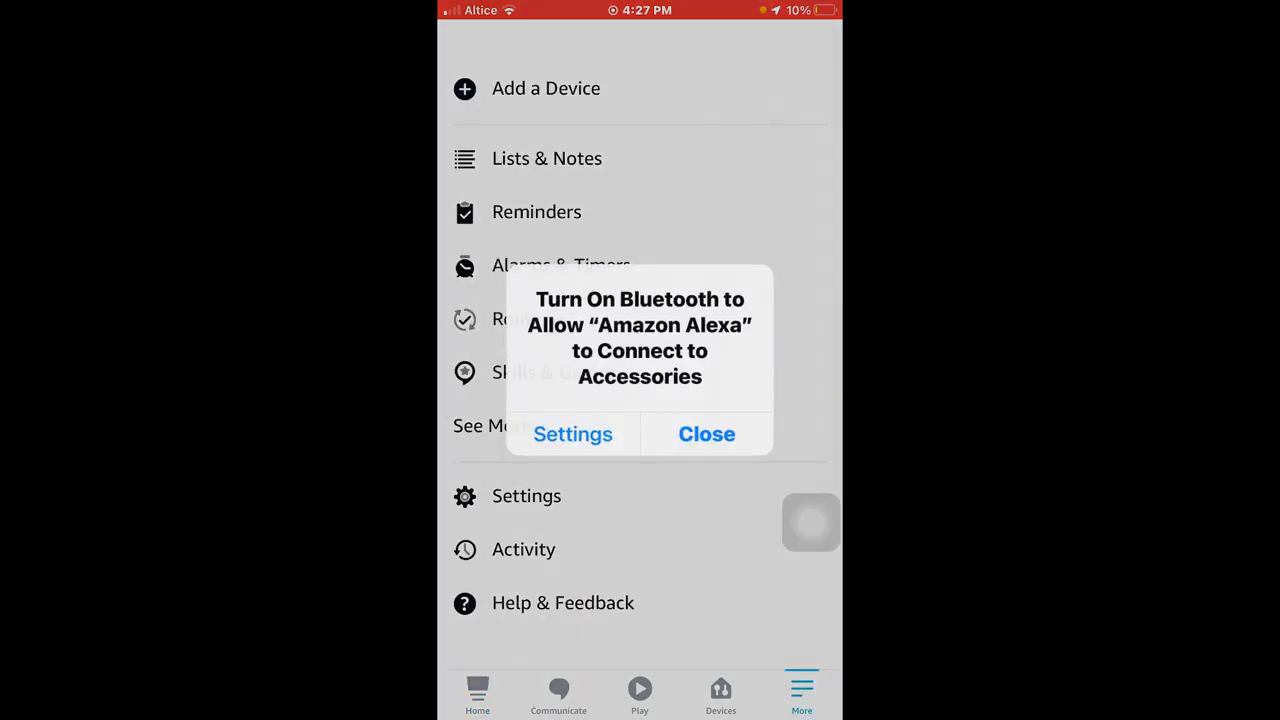
pyautogui.click(706, 433)
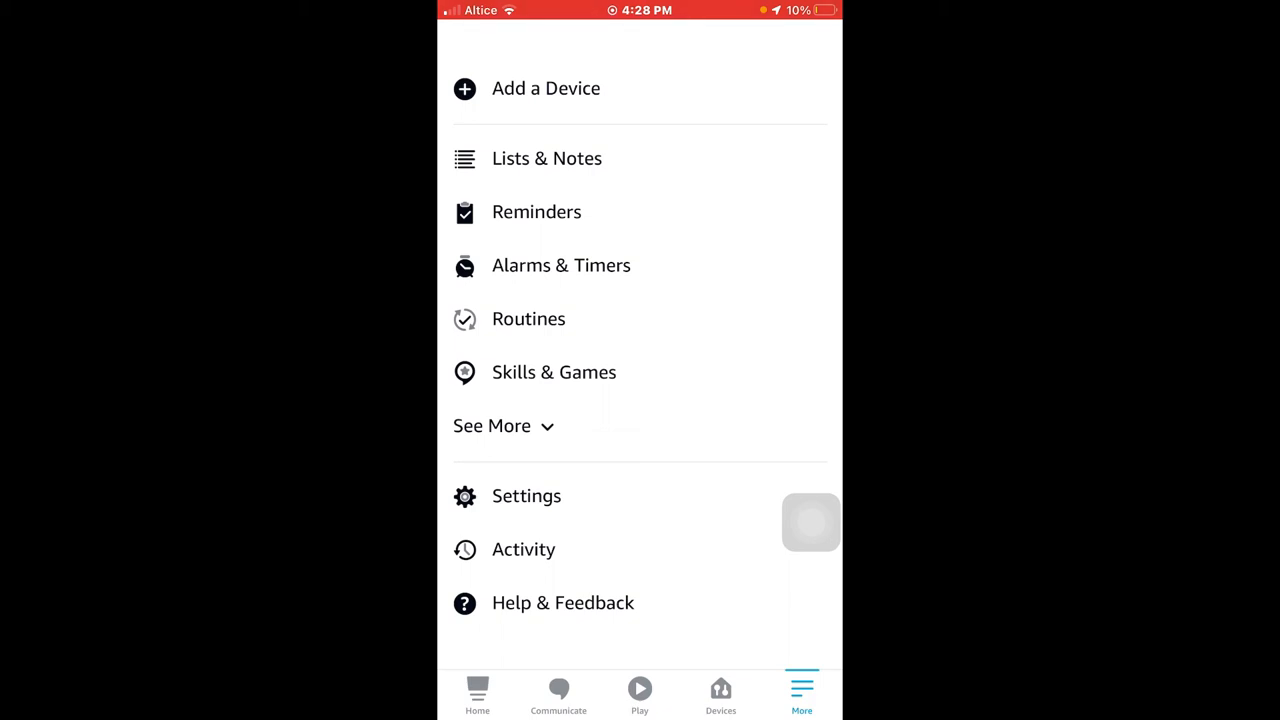
# Open Lists & Notes and switch to the Notes tab showing today's note
pyautogui.click(547, 158)
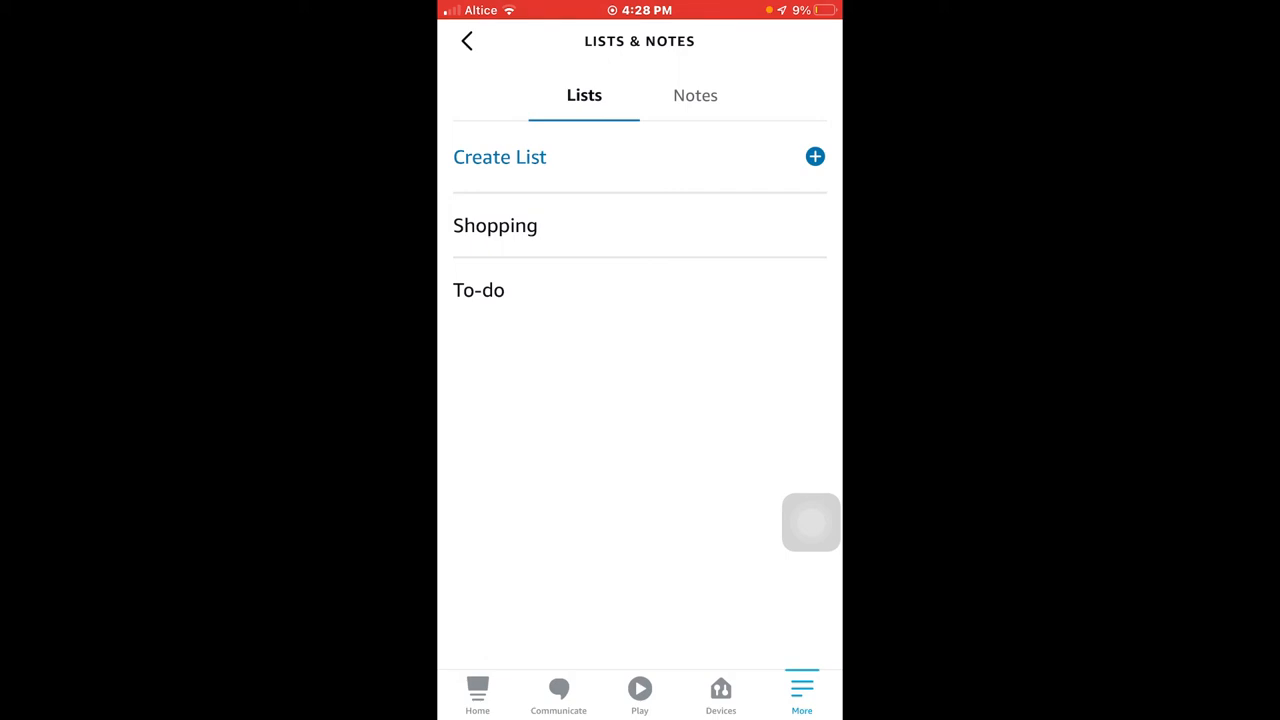
pyautogui.scroll(-3)
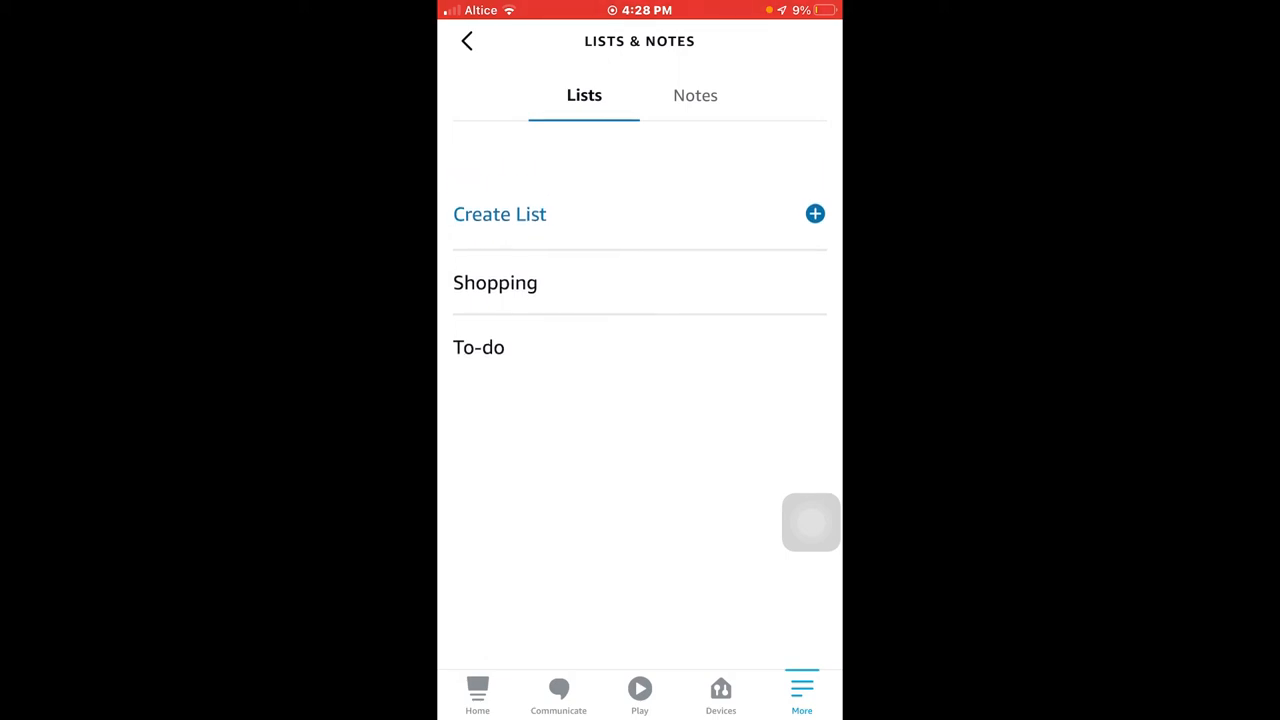
pyautogui.scroll(3)
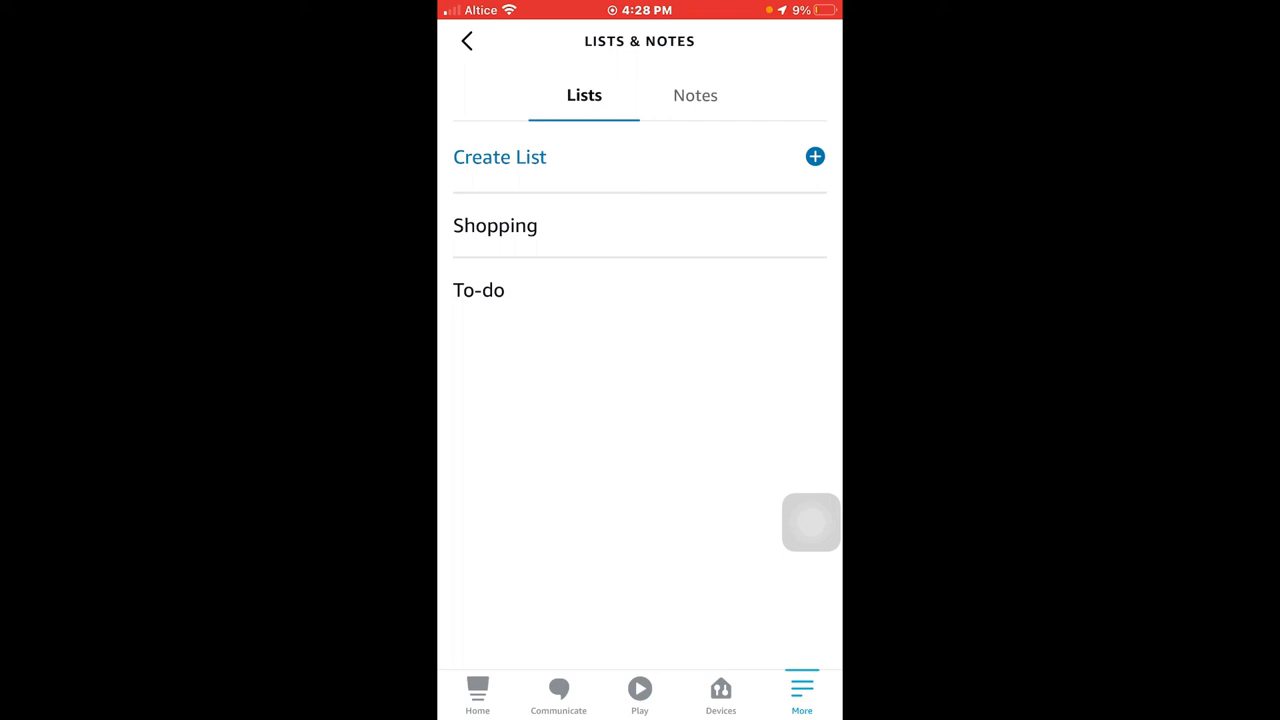
pyautogui.click(695, 95)
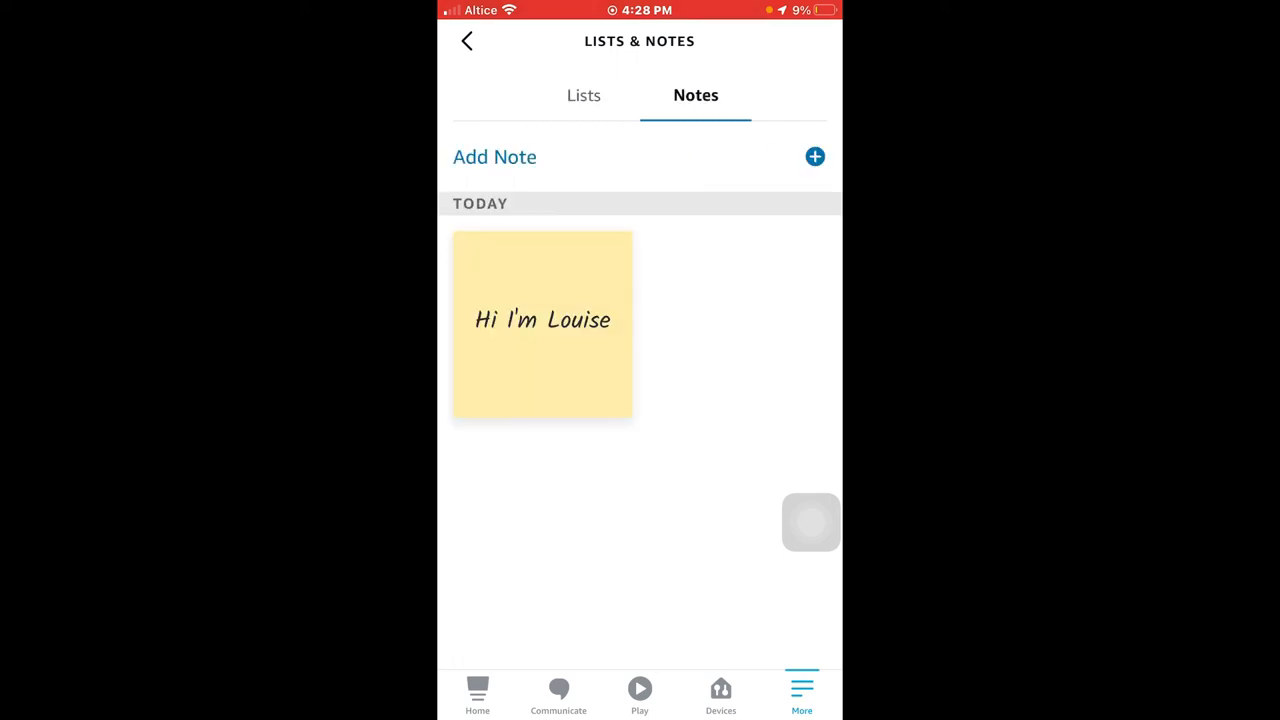